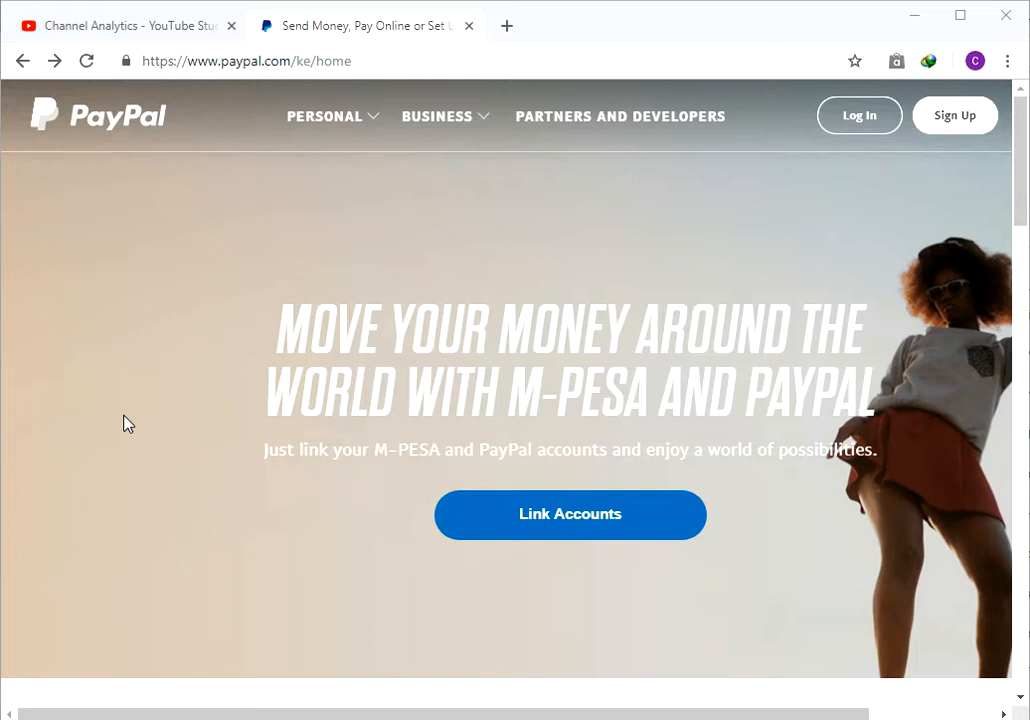
mouse_move(698, 240)
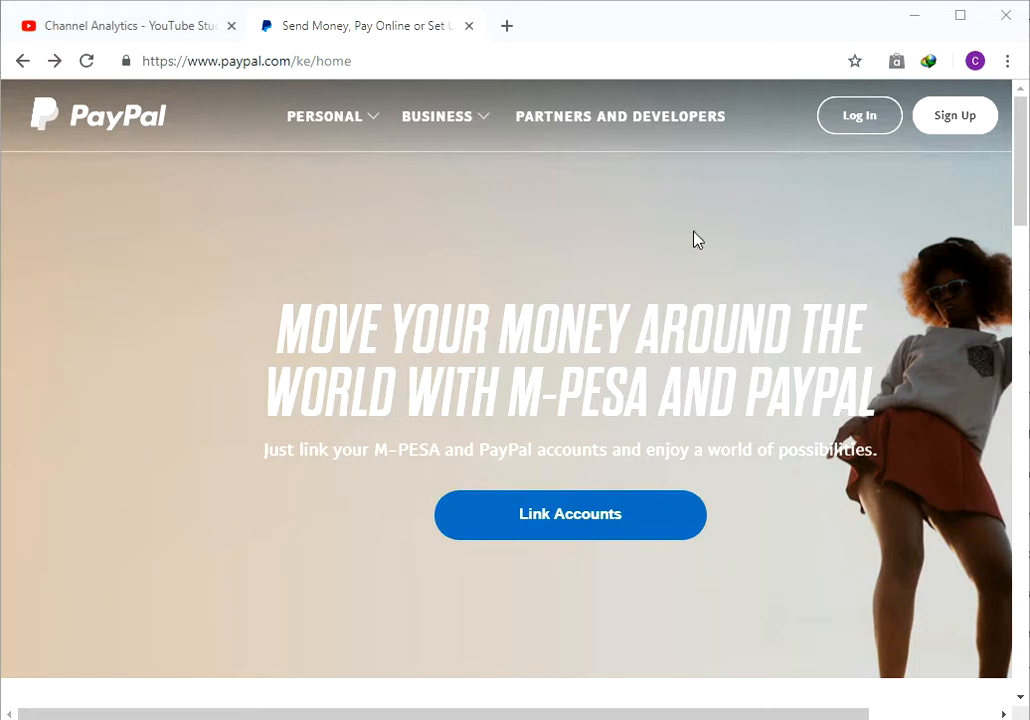
mouse_move(756, 188)
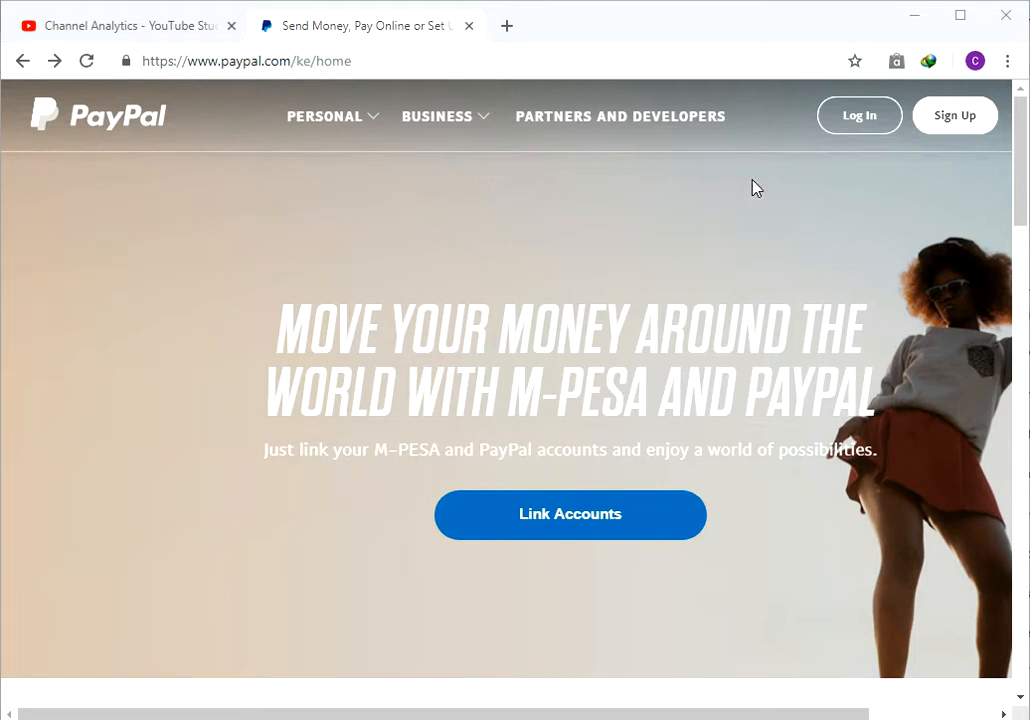
- Sign in to the PayPal account and head to the transaction activity
left_click(858, 114)
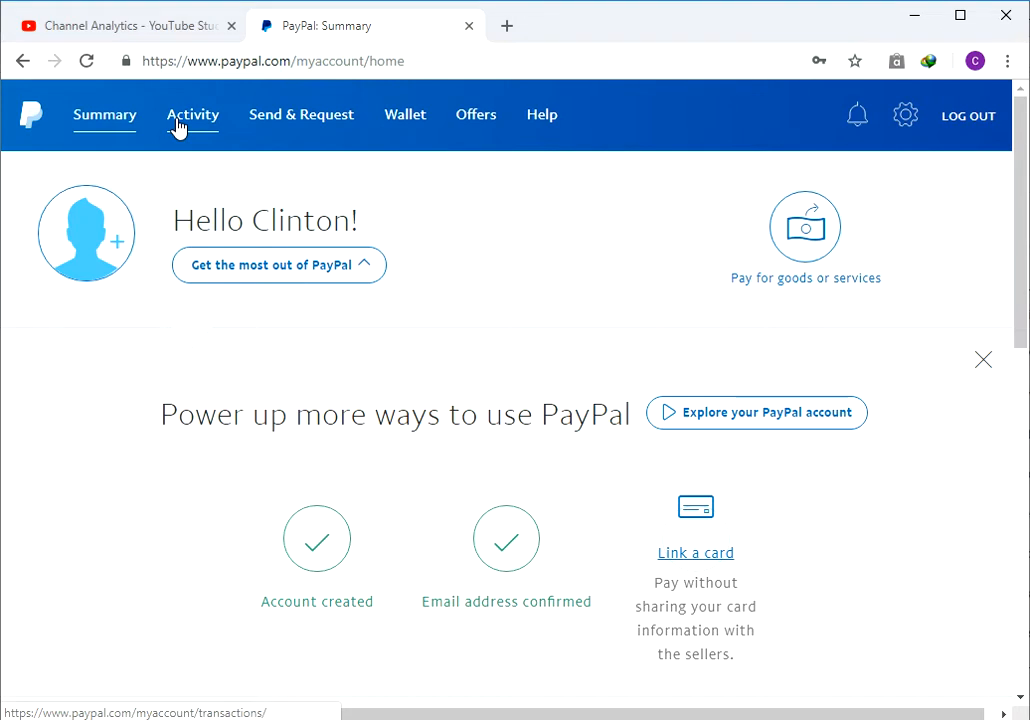
left_click(192, 114)
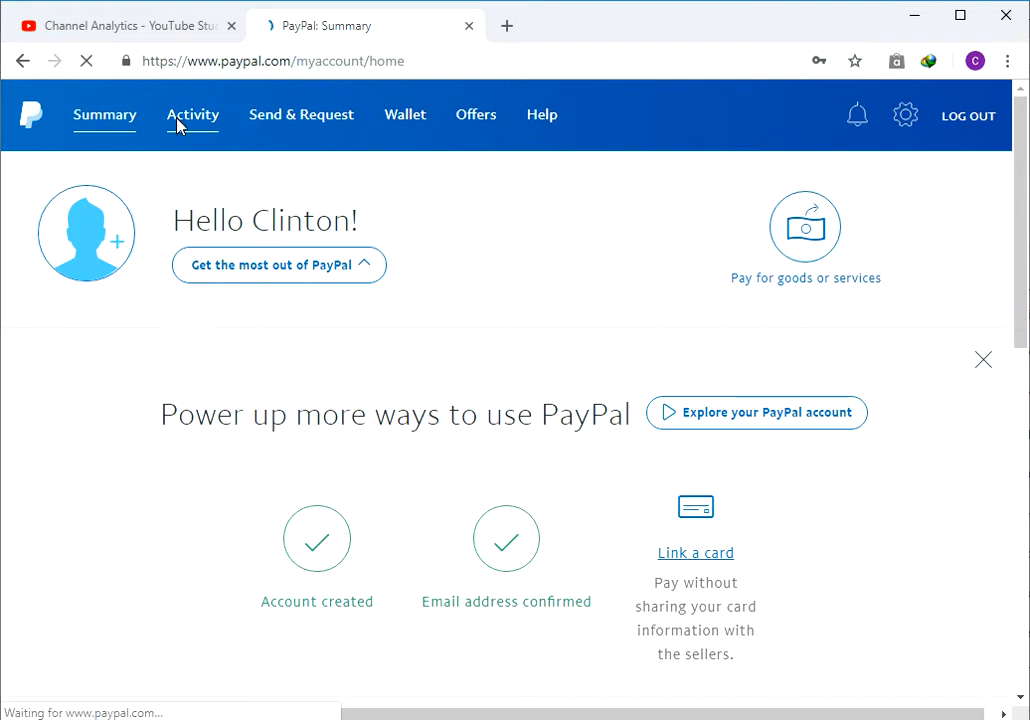
- Show the Activity list of recent completed transactions
left_click(192, 114)
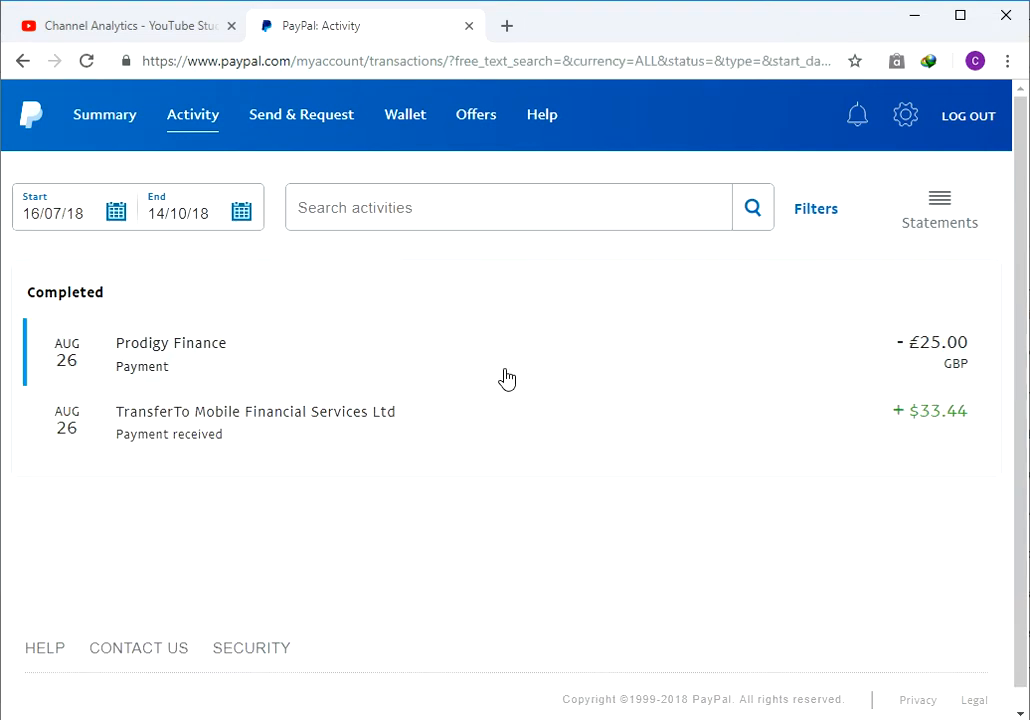
mouse_move(416, 360)
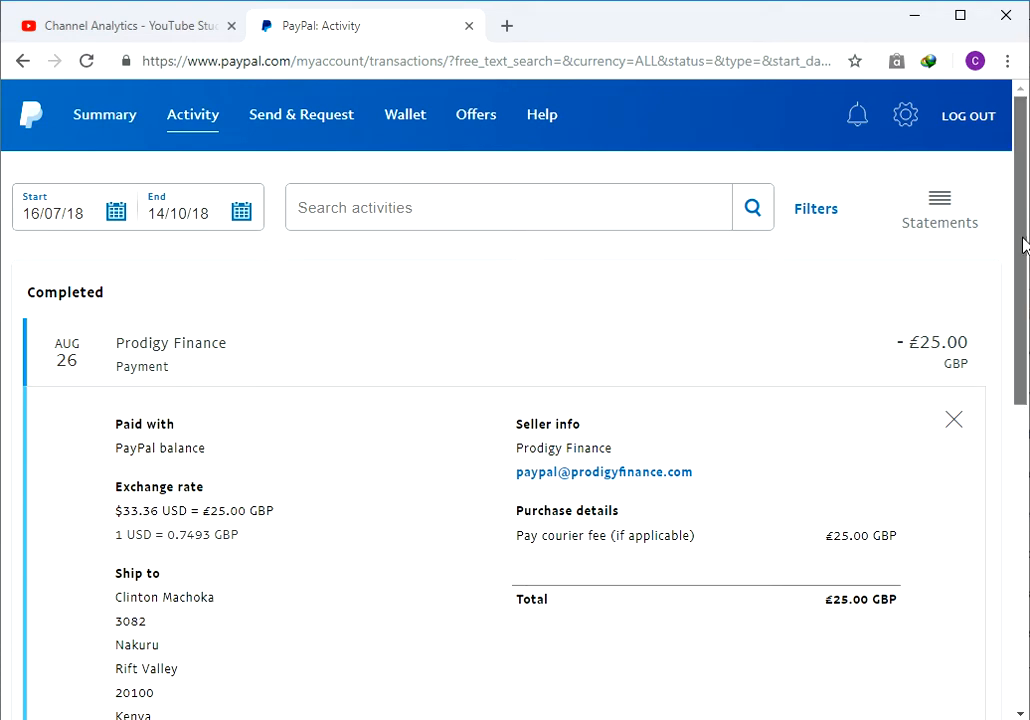
- Reveal the Prodigy Finance £25.00 courier fee, exchange rate, funding source and seller details
scroll("down", 3)
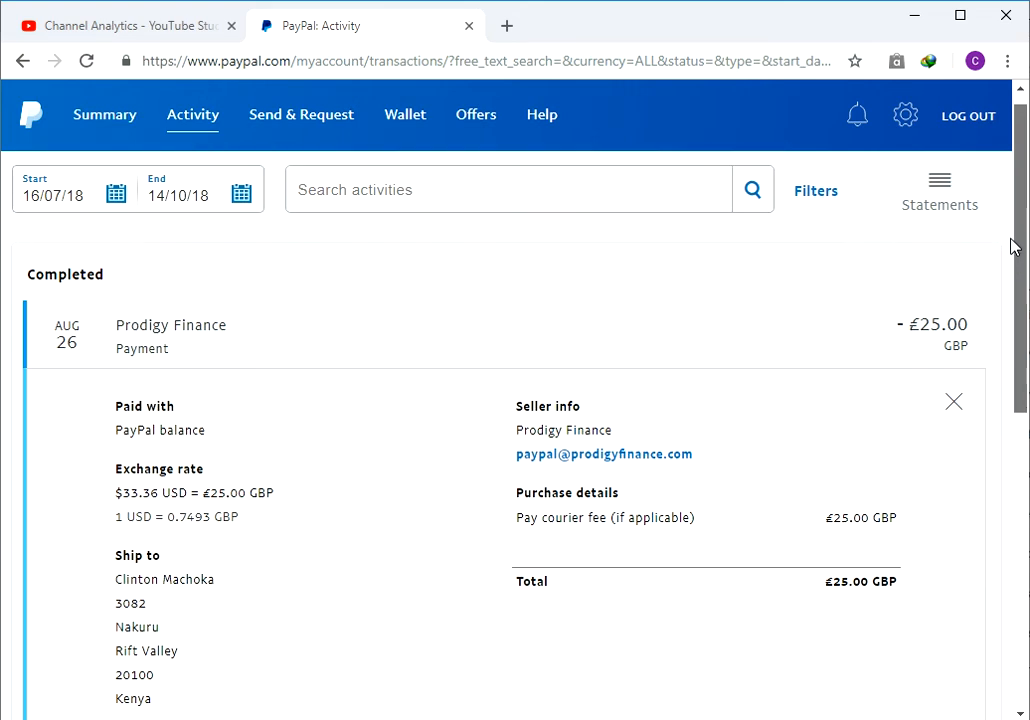
scroll("down", 3)
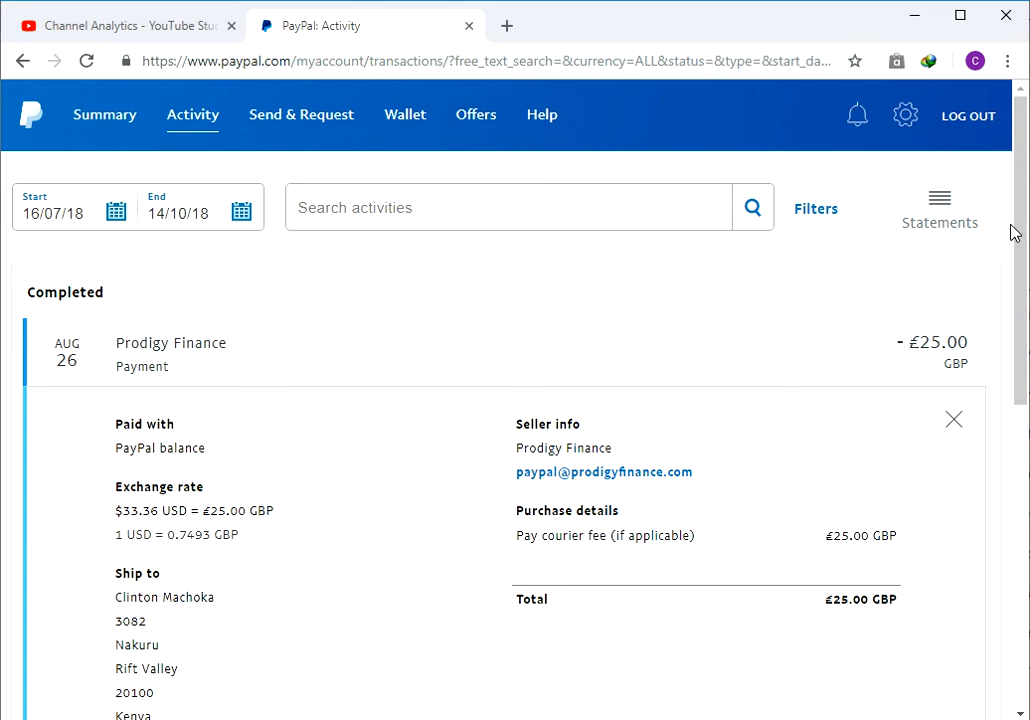
mouse_move(800, 176)
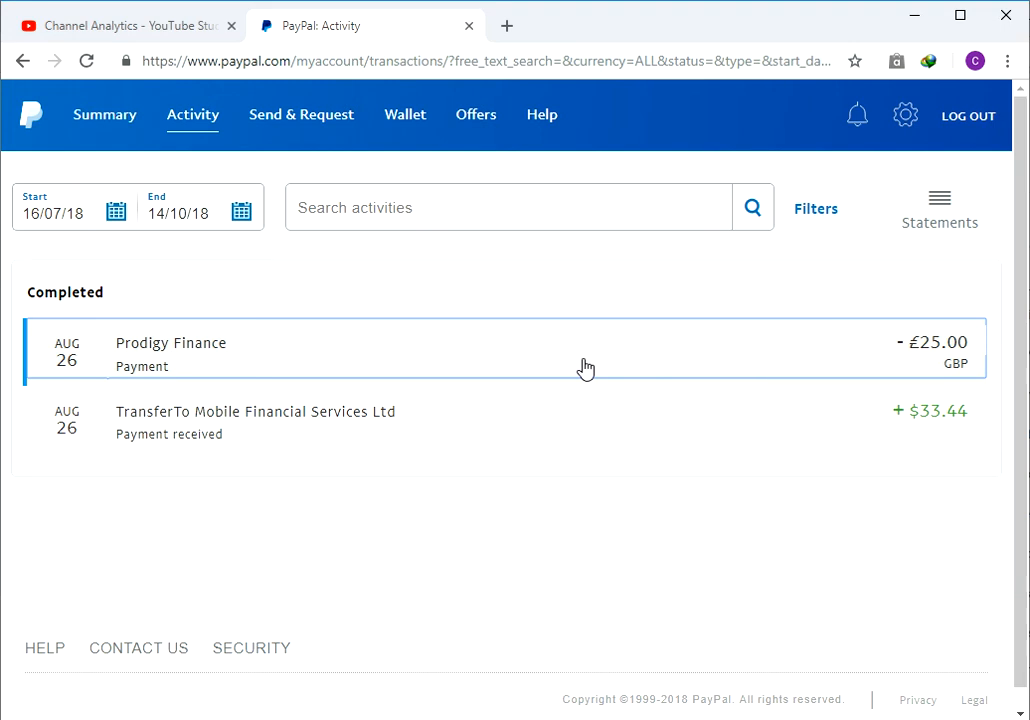
mouse_move(532, 304)
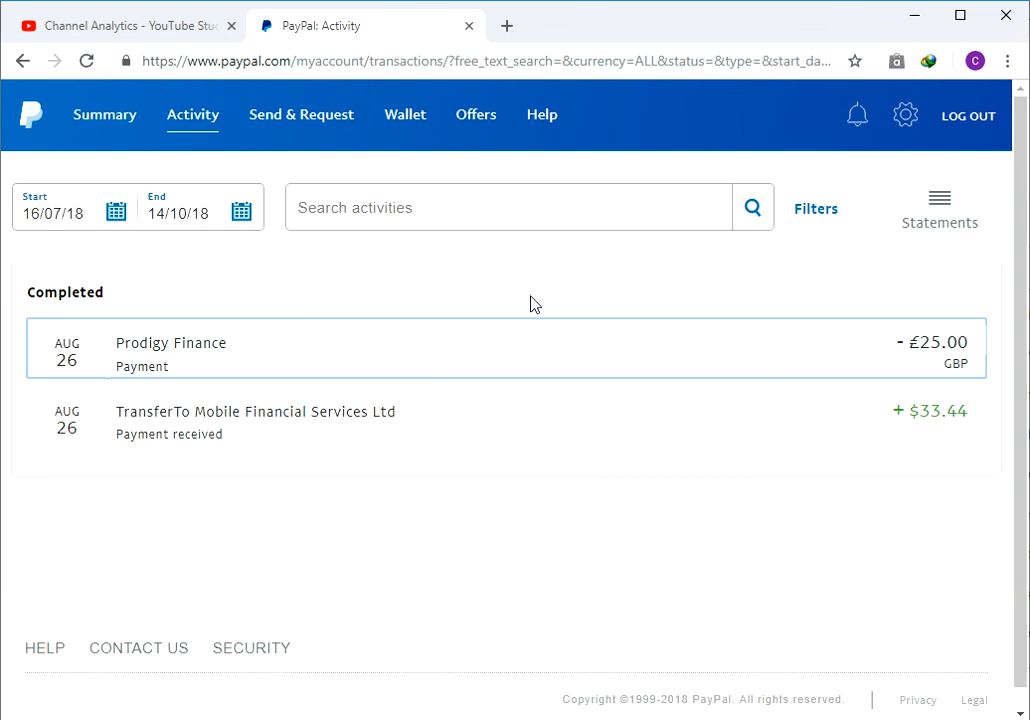
mouse_move(258, 284)
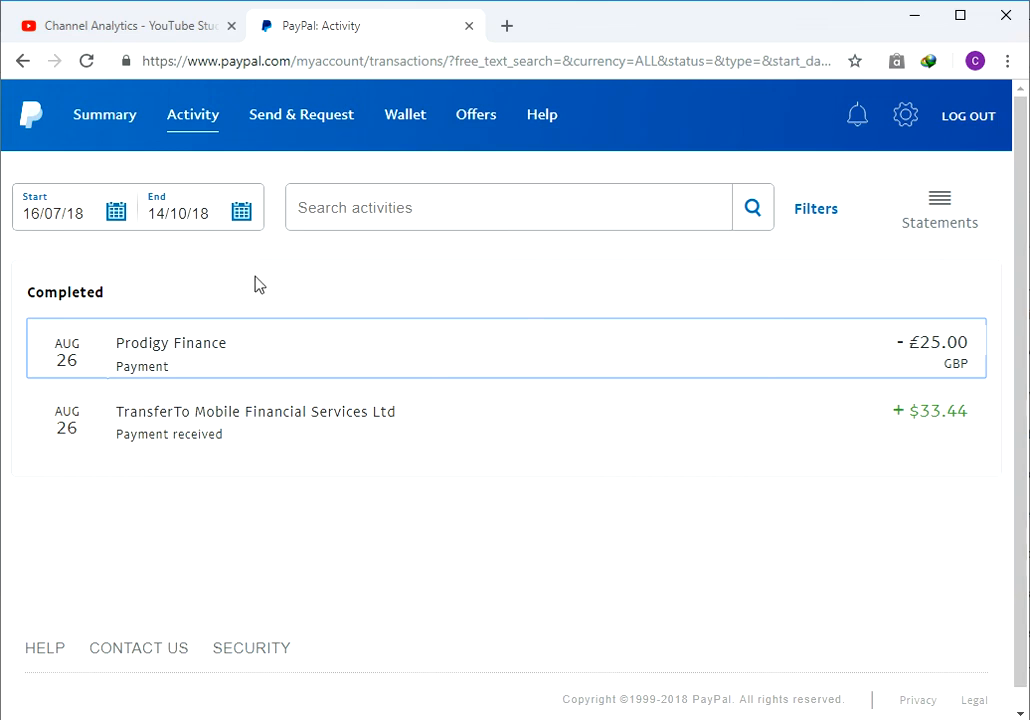
mouse_move(156, 168)
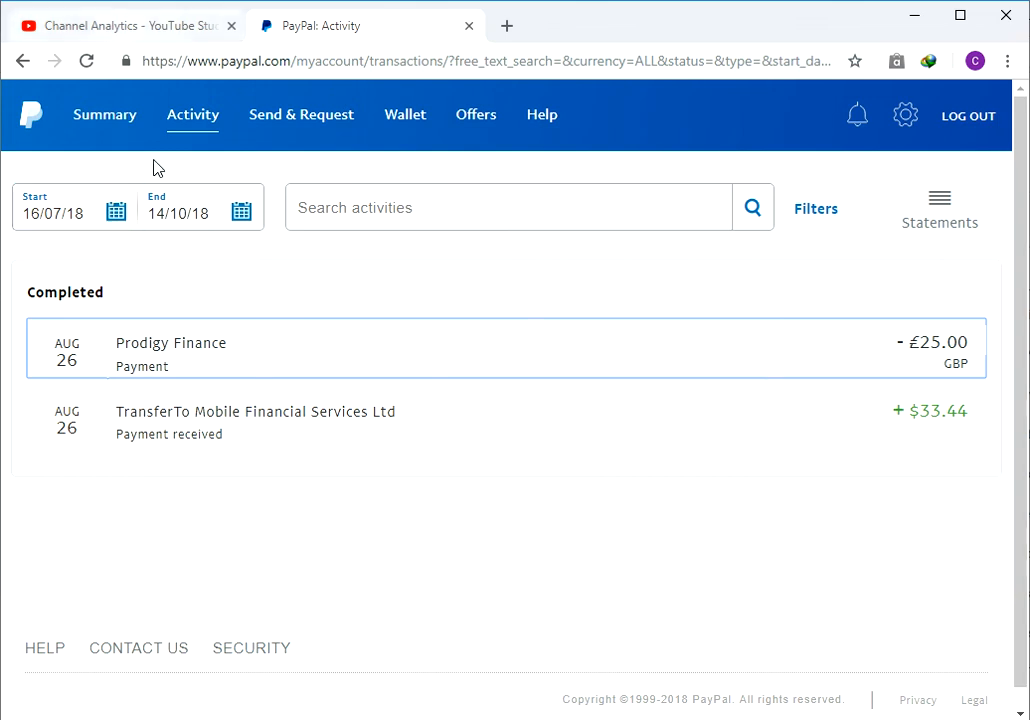